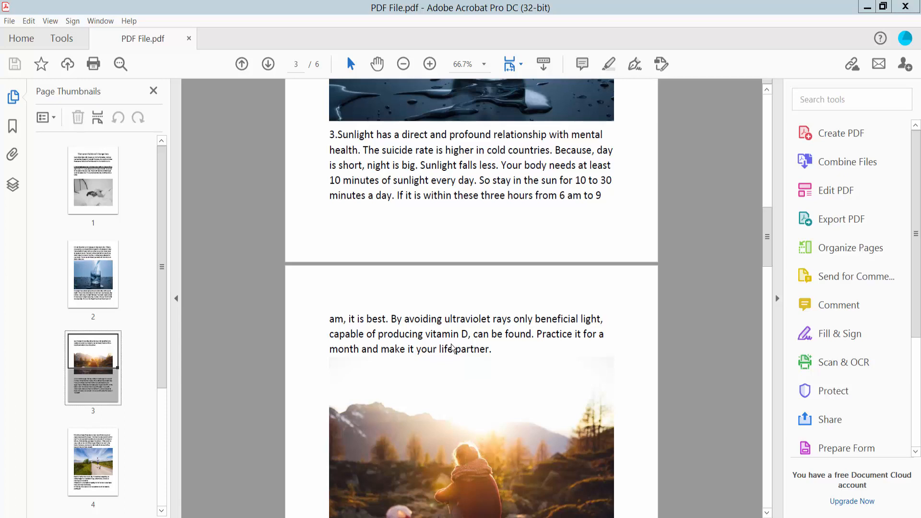
pyautogui.moveTo(514, 300)
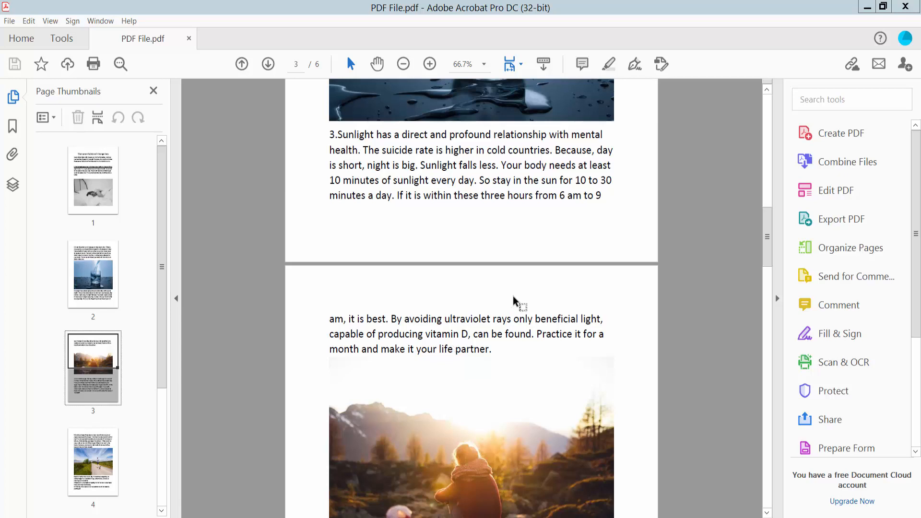
pyautogui.moveTo(380, 224)
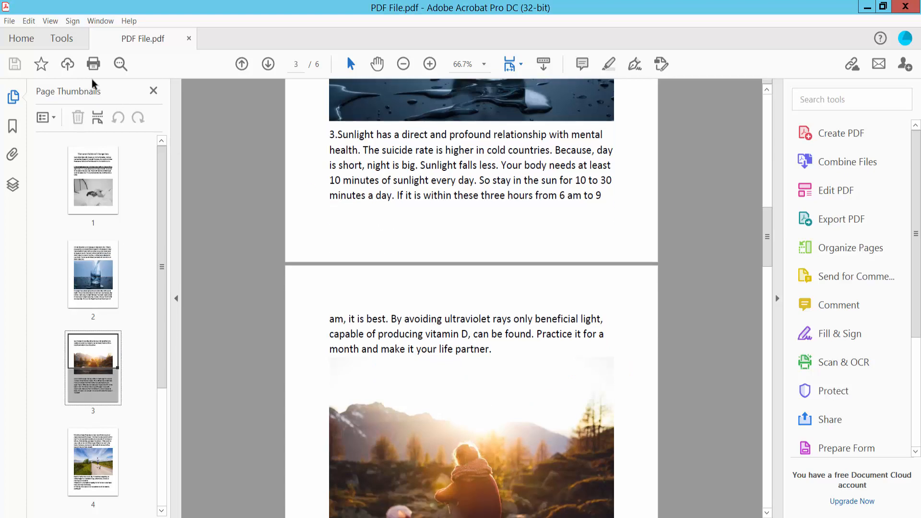
# Show the Tools center and scroll to the Share & Review group
pyautogui.click(60, 38)
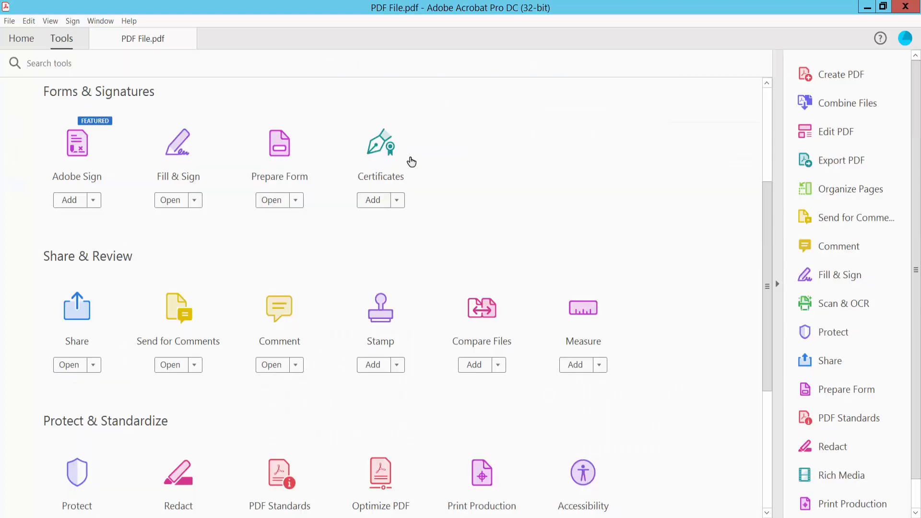
pyautogui.scroll(-3)
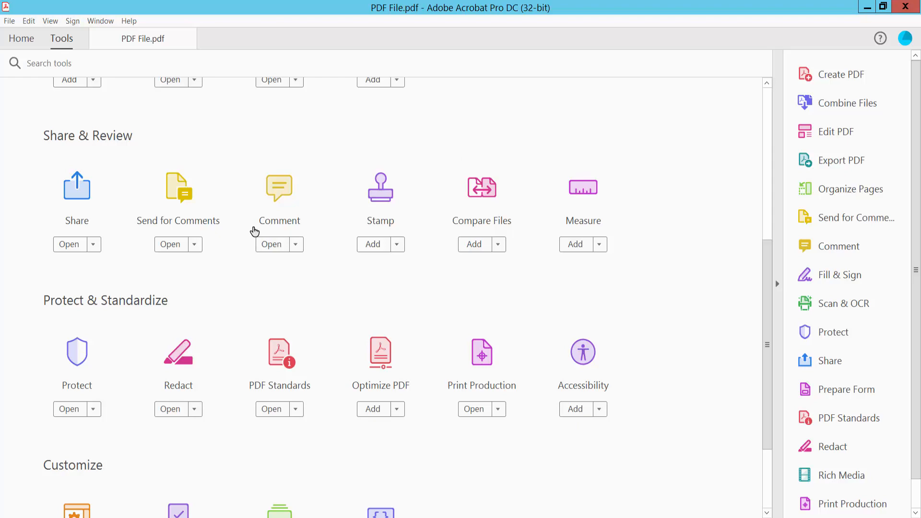
pyautogui.moveTo(279, 196)
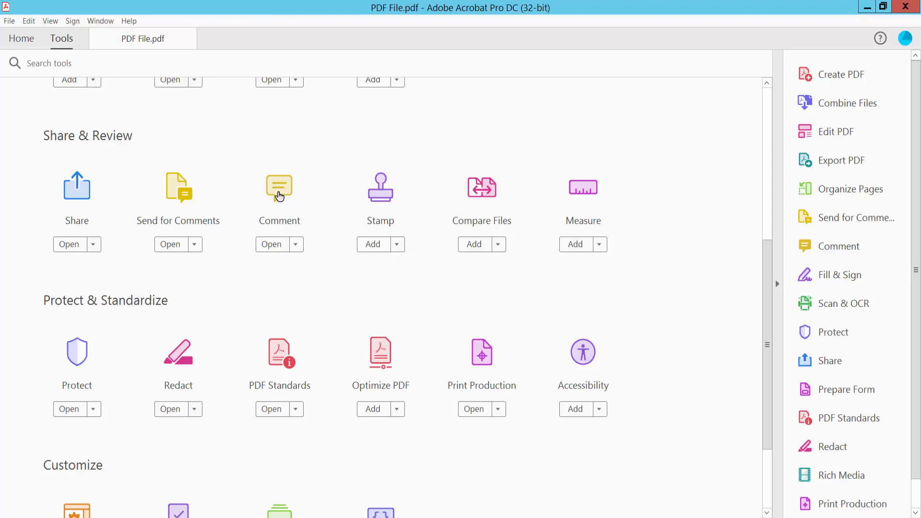
# Activate the Comment tool and list its drawable shapes (line, arrow, rectangle, oval, cloud)
pyautogui.click(270, 244)
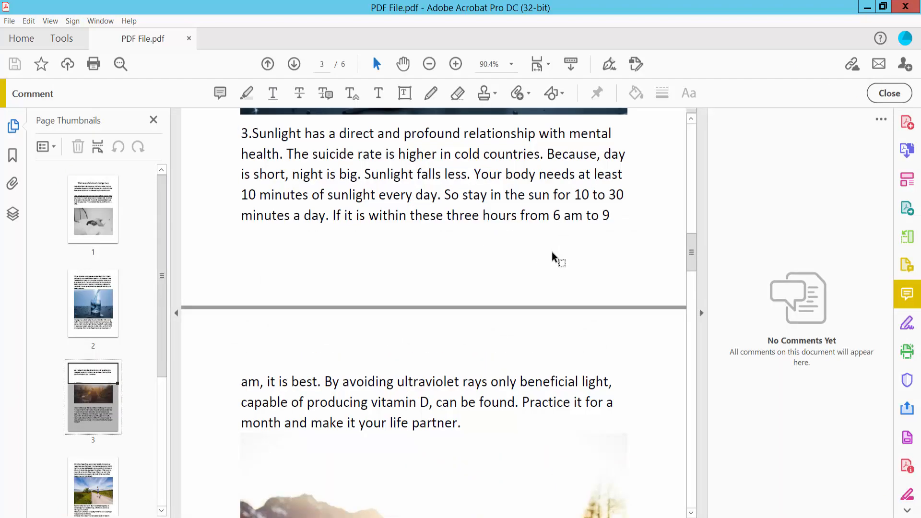
pyautogui.moveTo(552, 94)
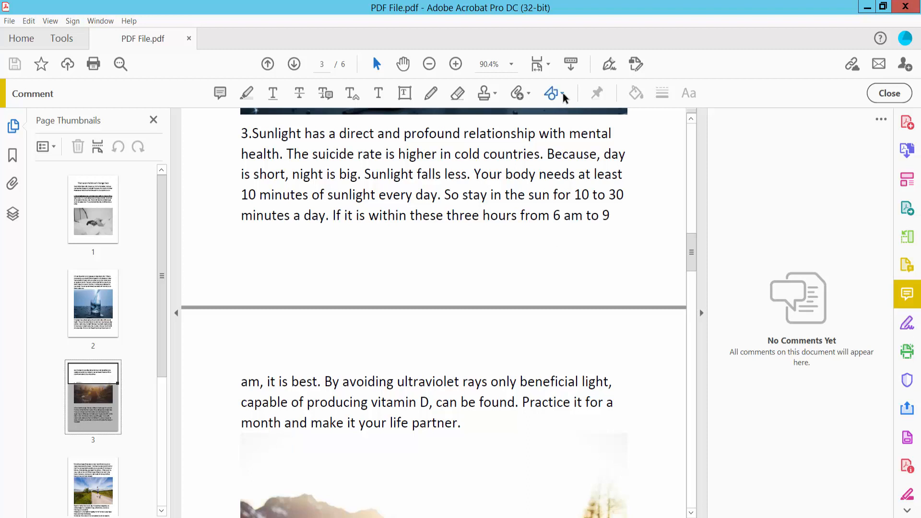
pyautogui.click(553, 93)
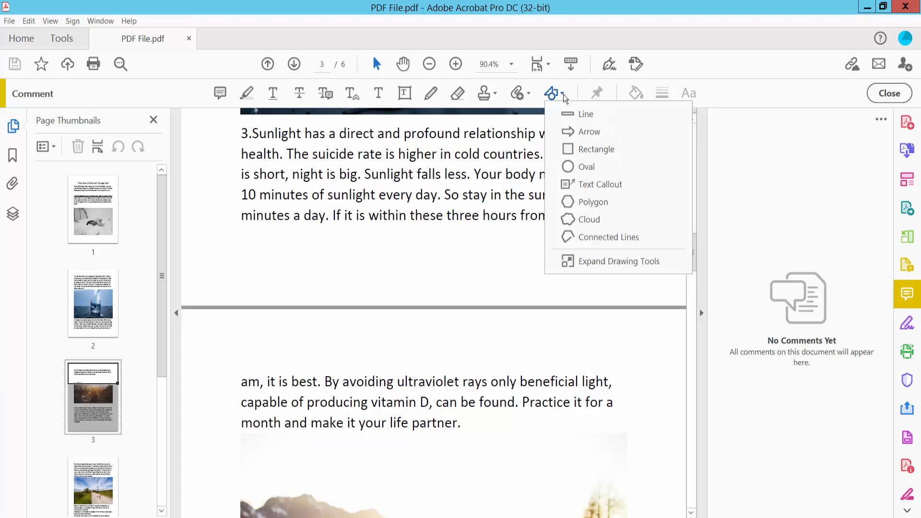
pyautogui.moveTo(608, 236)
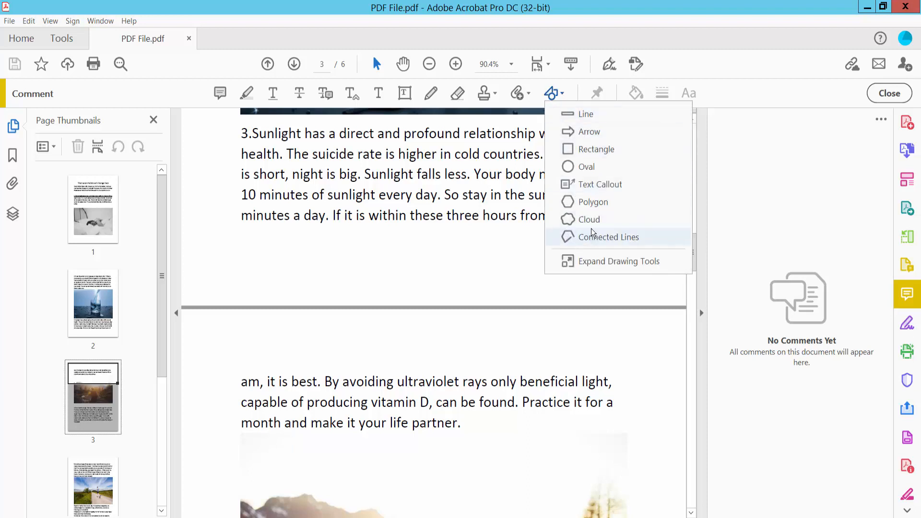
pyautogui.moveTo(588, 219)
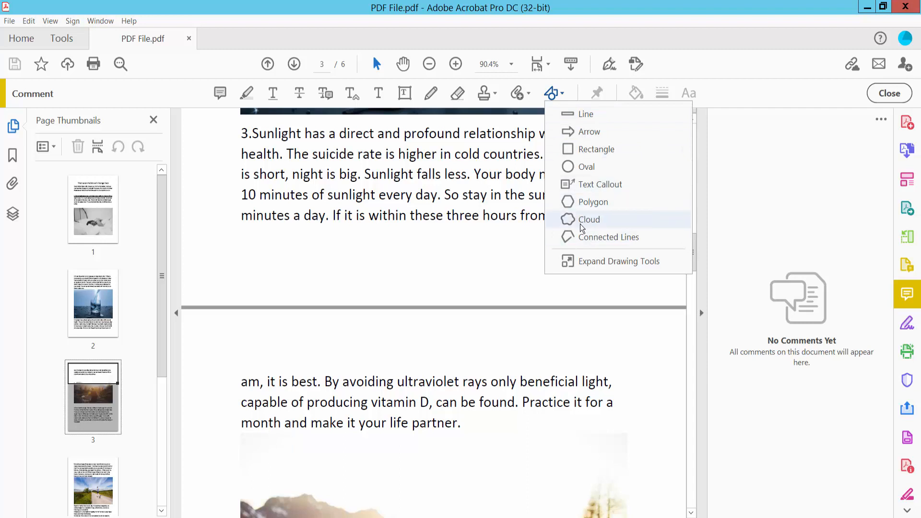
pyautogui.moveTo(593, 184)
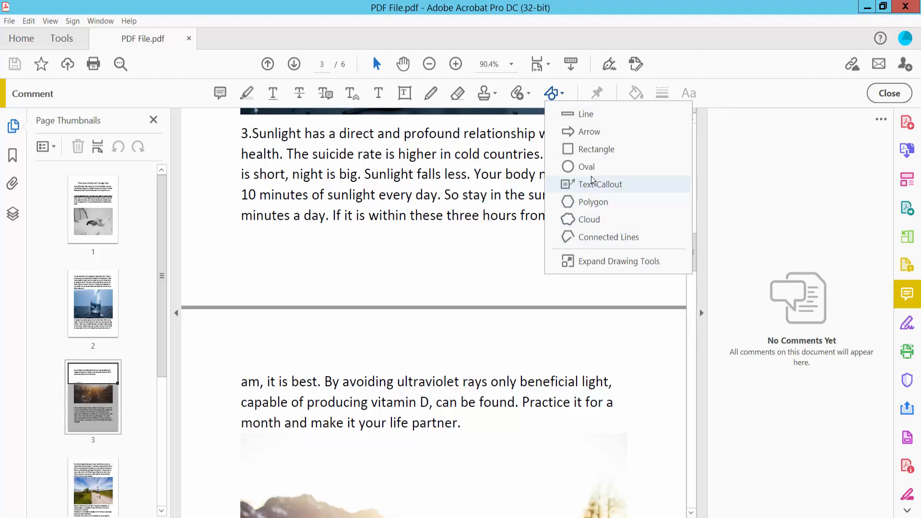
pyautogui.moveTo(589, 132)
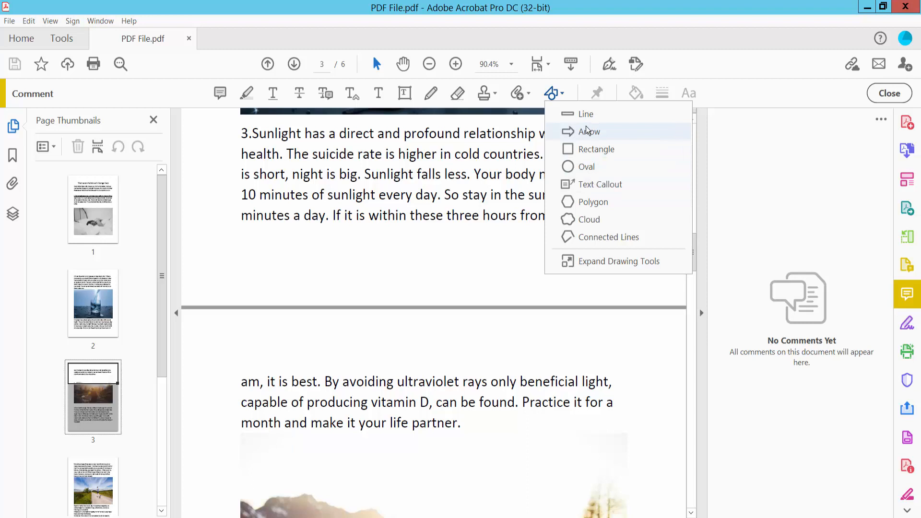
pyautogui.moveTo(585, 114)
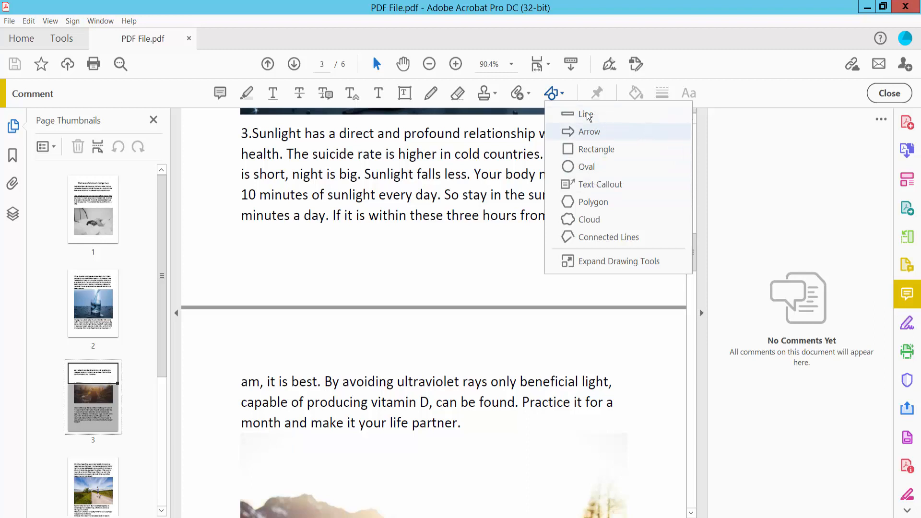
# Draw a horizontal red line above the paragraph starting 'am, it is best' and select it
pyautogui.click(585, 115)
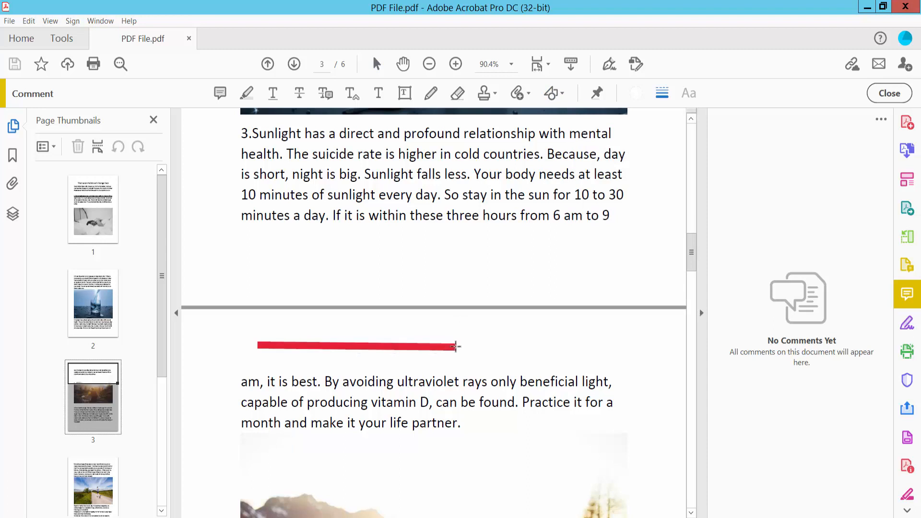
pyautogui.click(357, 345)
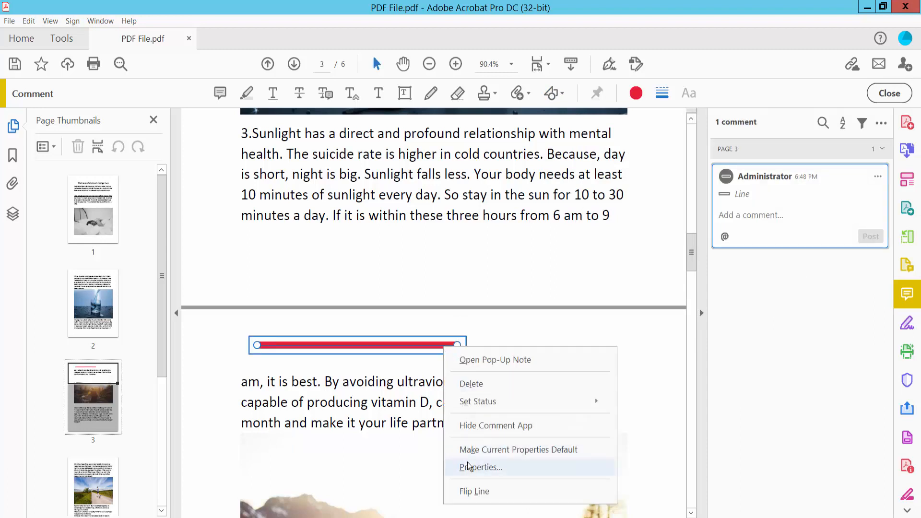
# In Line Properties make the line green, trying a closed arrowhead then setting the end to None
pyautogui.click(480, 467)
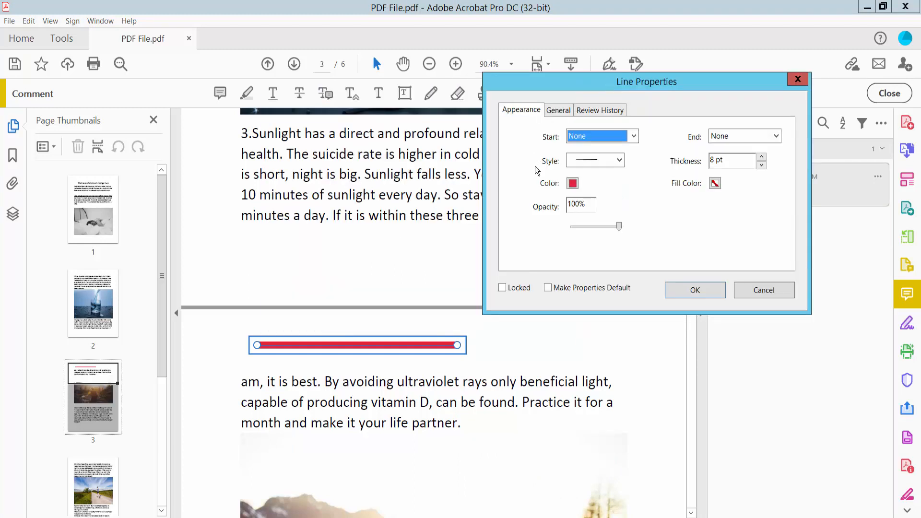
pyautogui.click(617, 160)
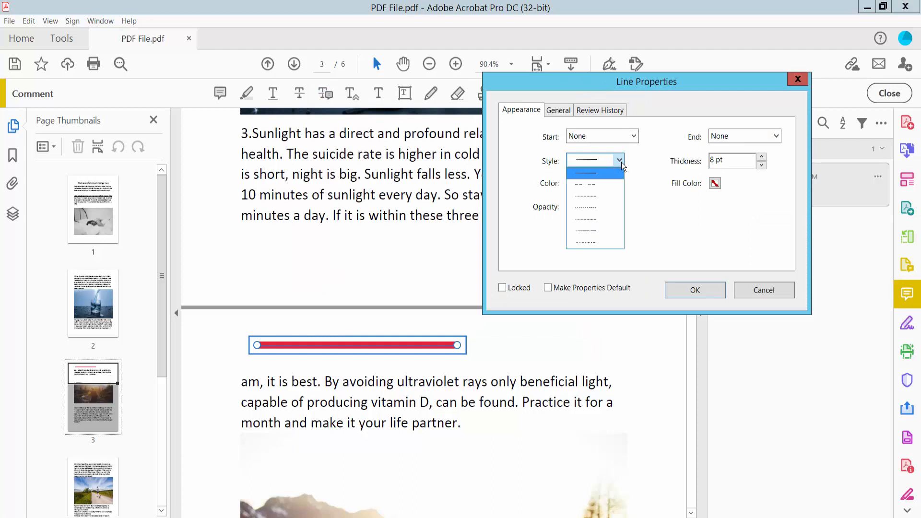
pyautogui.click(571, 182)
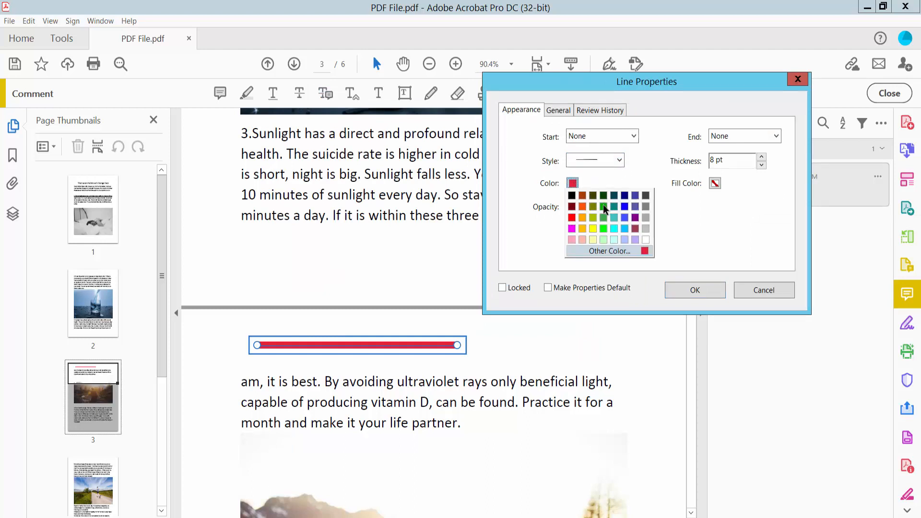
pyautogui.click(602, 207)
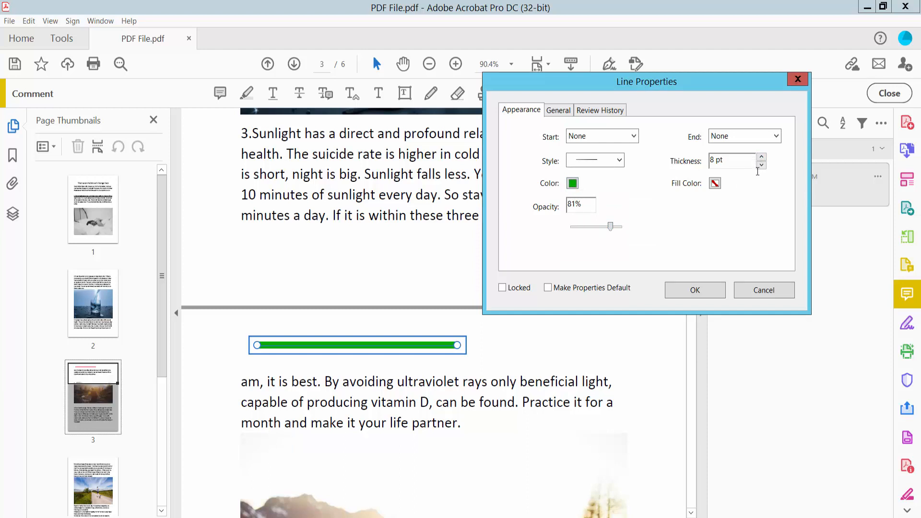
pyautogui.moveTo(784, 148)
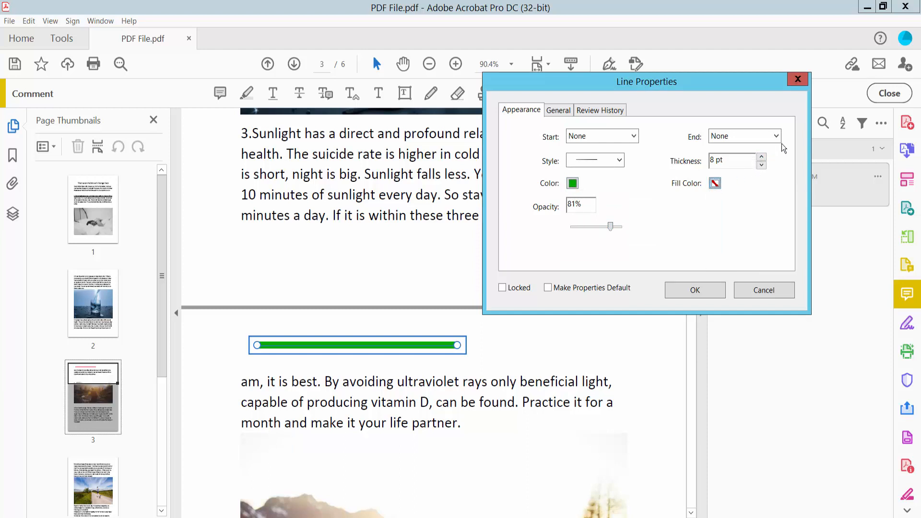
pyautogui.click(775, 135)
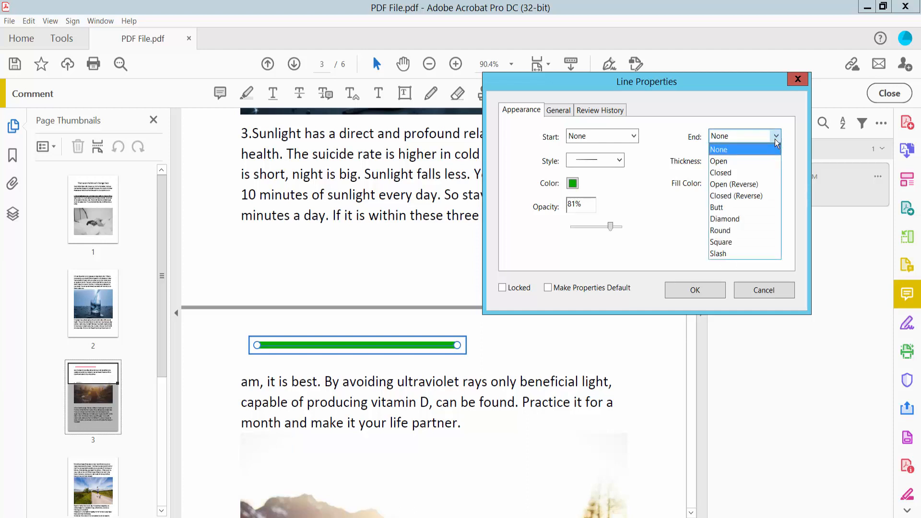
pyautogui.click(720, 172)
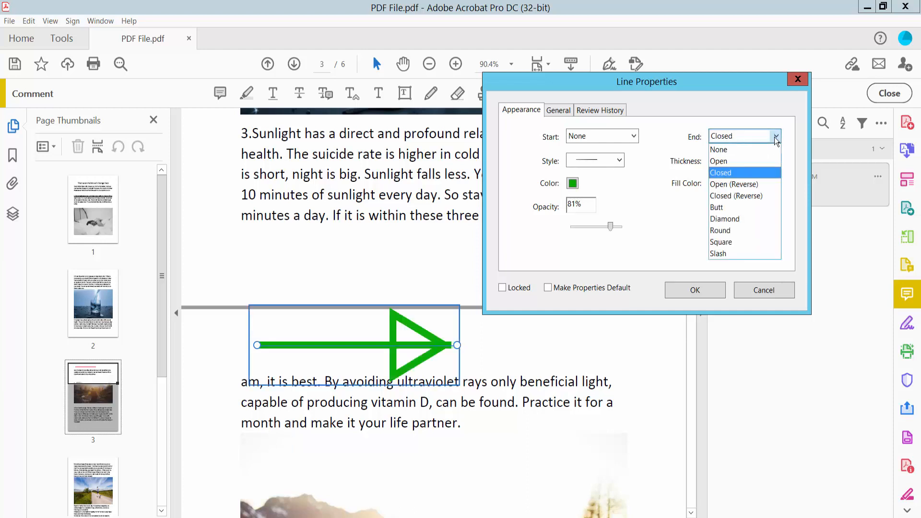
pyautogui.click(718, 150)
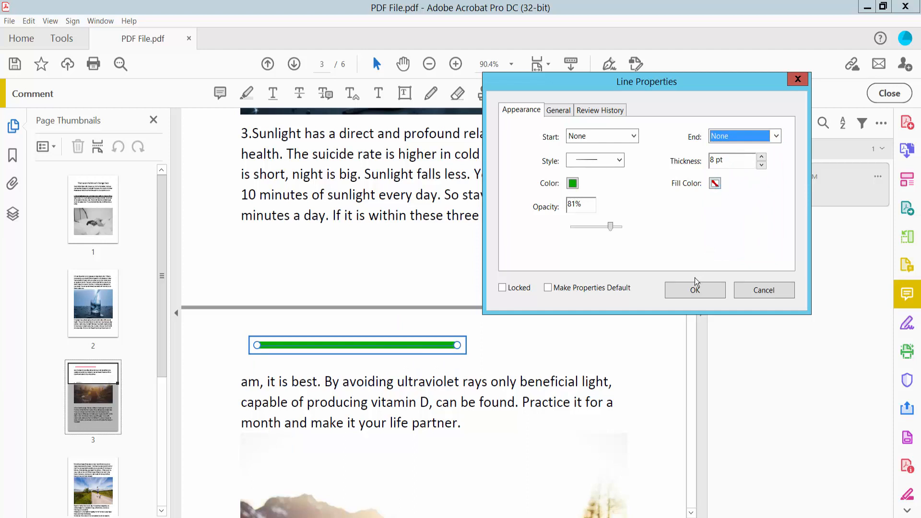
pyautogui.moveTo(695, 290)
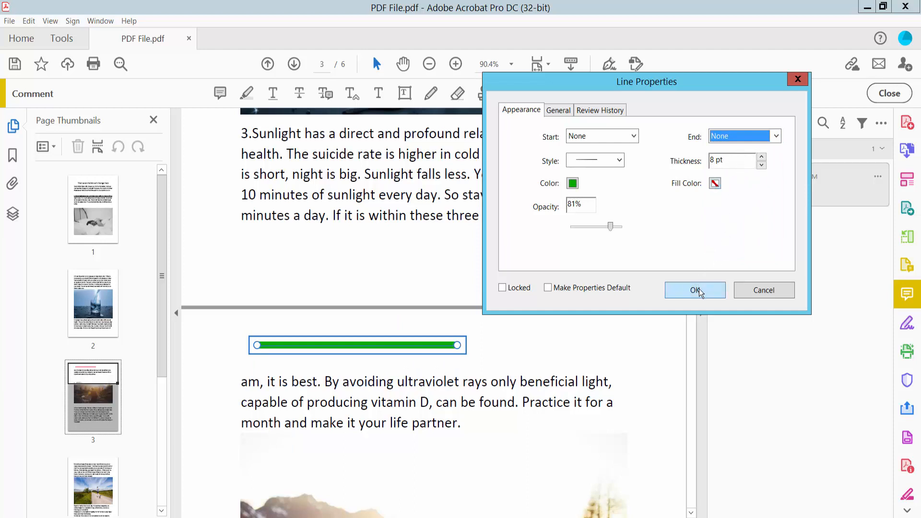
# Raise the line thickness to 11 pt at 81% opacity, apply and deselect it
pyautogui.click(761, 157)
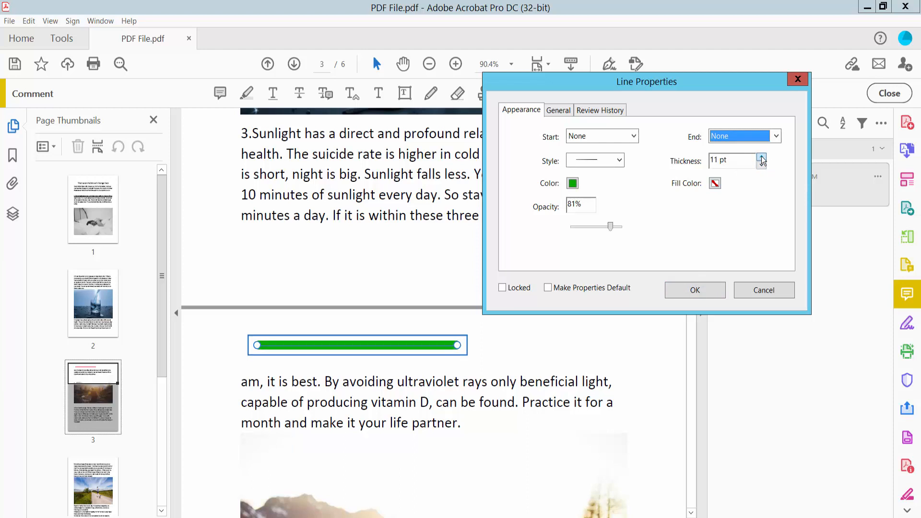
pyautogui.click(694, 289)
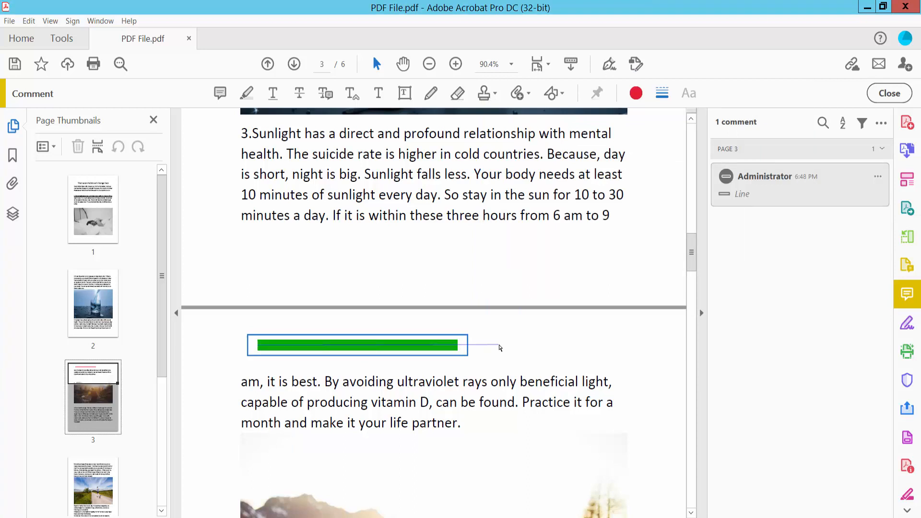
pyautogui.click(357, 345)
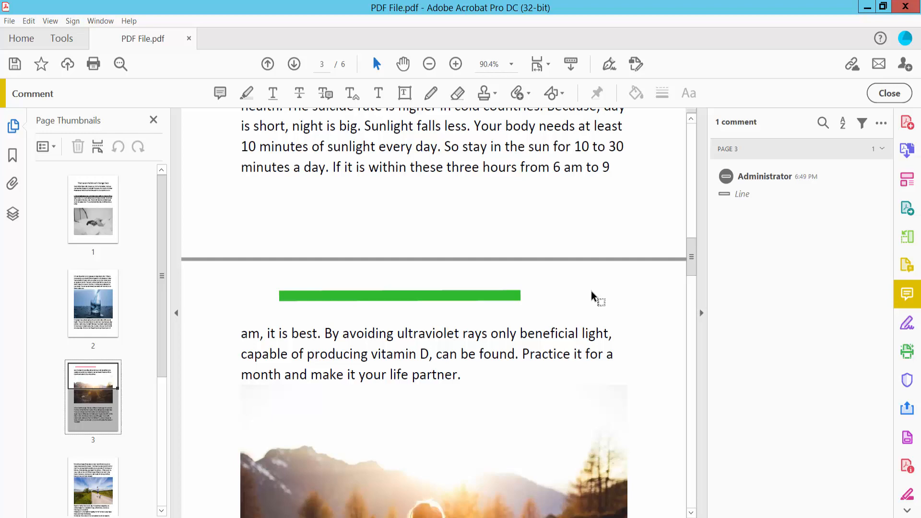
# Draw a red arrow above the paragraph beginning '5.Exercise' at the top of page 4
pyautogui.scroll(-3)
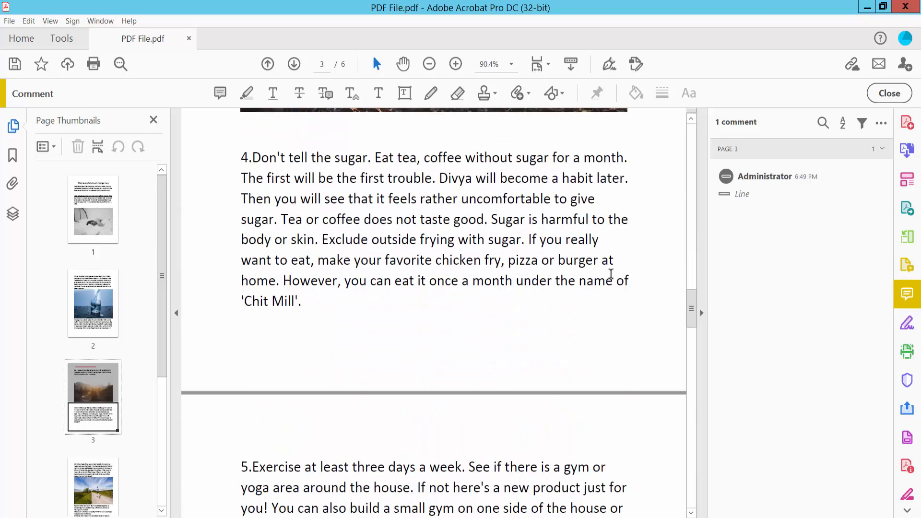
pyautogui.click(550, 93)
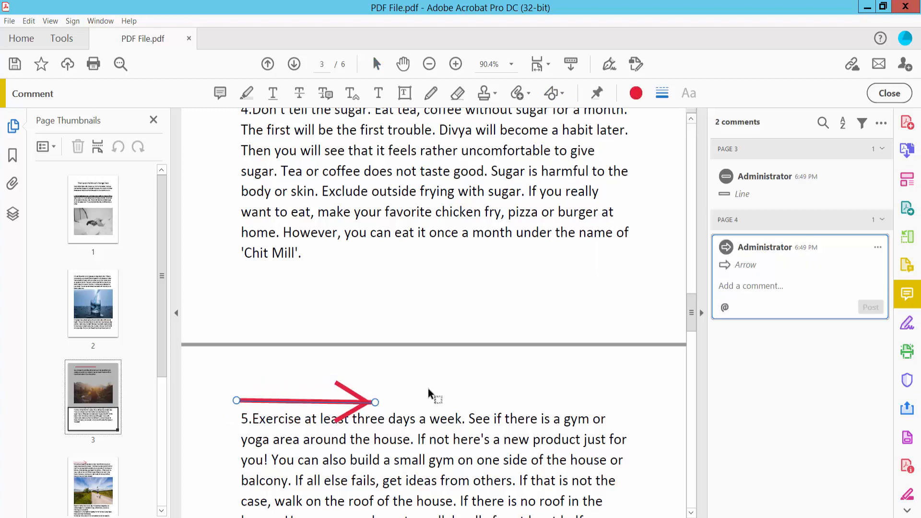
# Restyle the arrow 7 pt thick, dashed, at 81% opacity via its Properties
pyautogui.rightClick(374, 401)
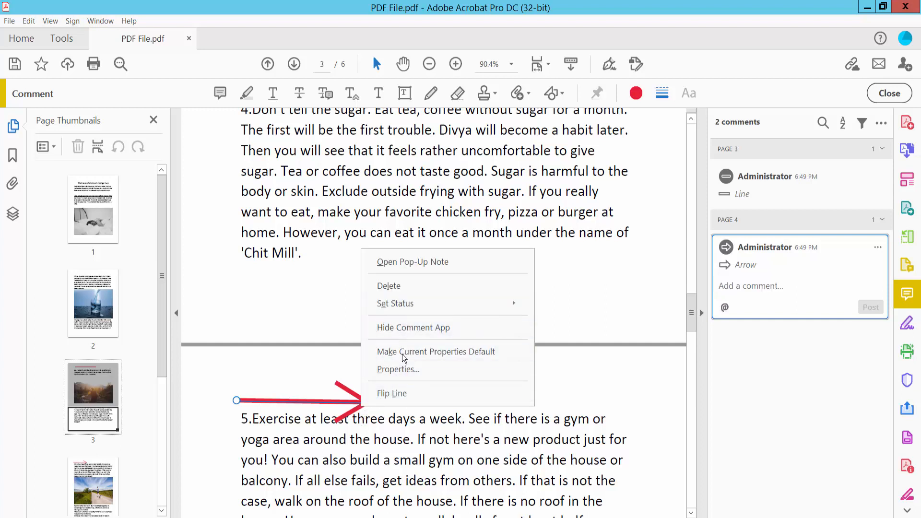
pyautogui.click(397, 369)
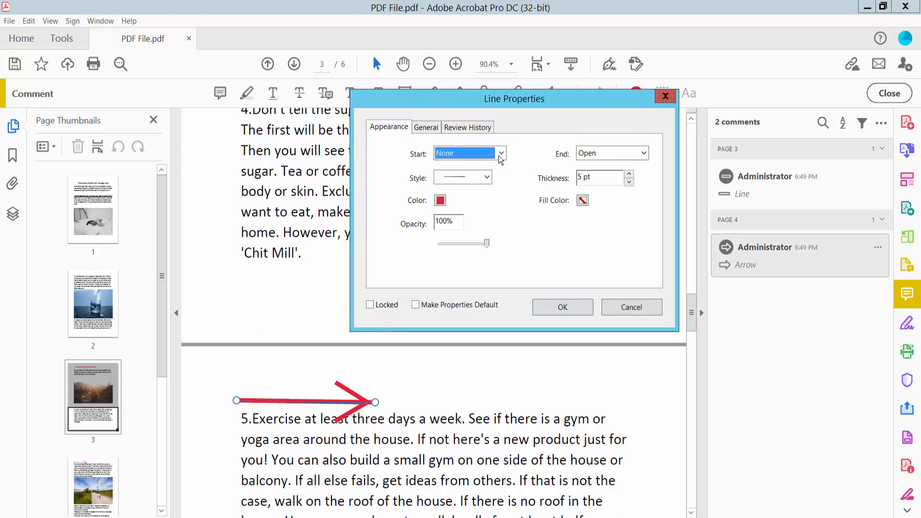
pyautogui.click(629, 175)
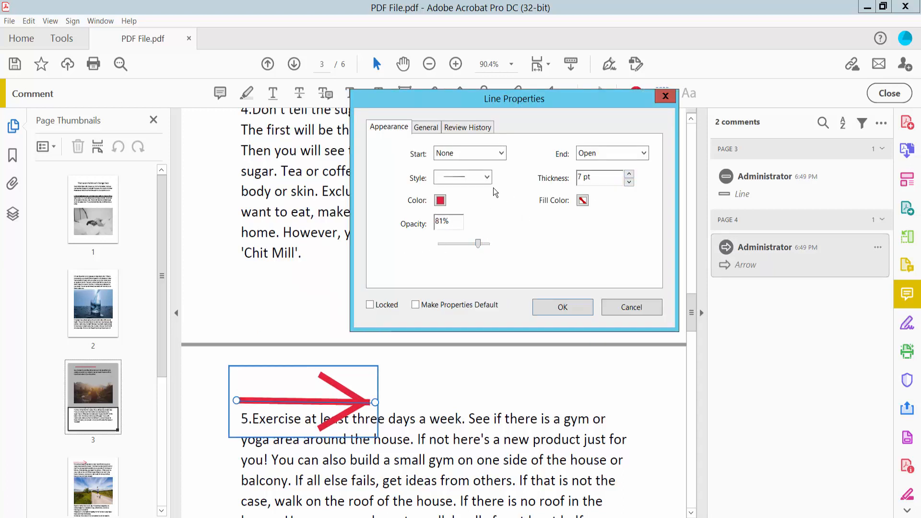
pyautogui.click(462, 176)
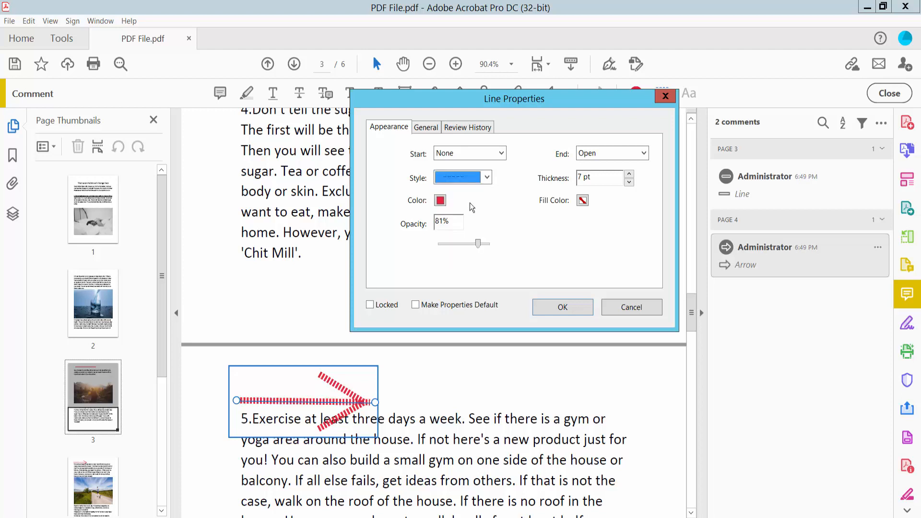
pyautogui.click(561, 307)
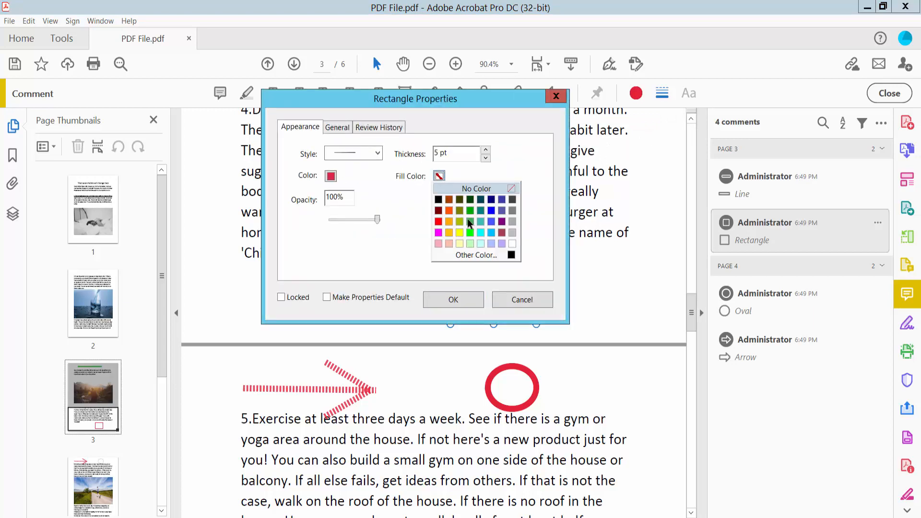
# Fill the cloudy rectangle green with lower opacity and zoom out to view all annotations
pyautogui.click(470, 232)
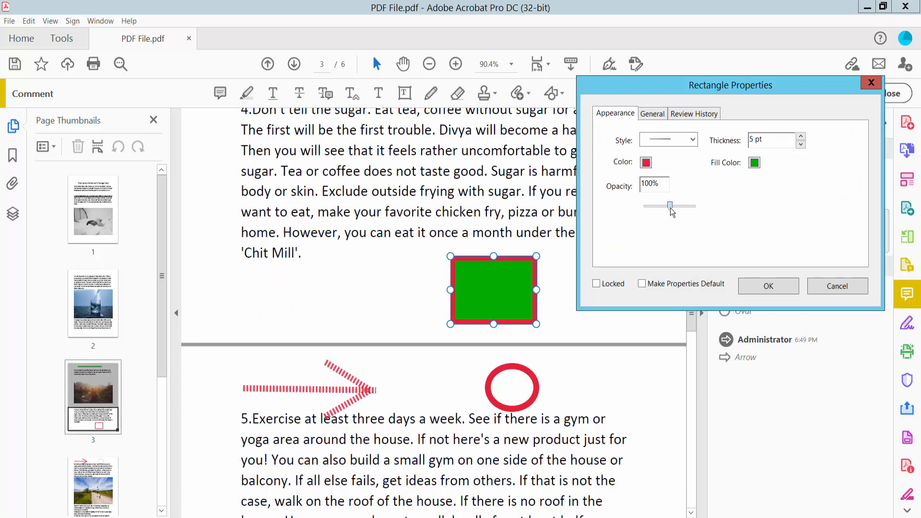
pyautogui.click(691, 140)
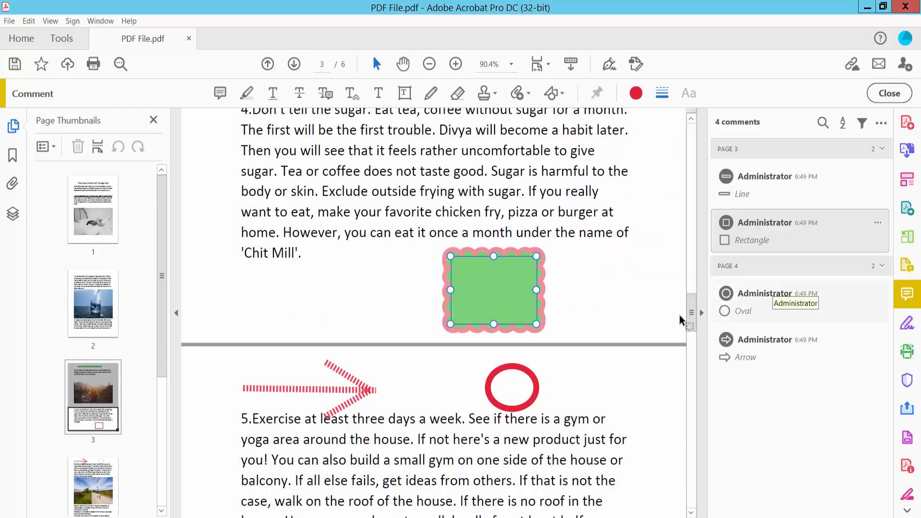
pyautogui.click(428, 64)
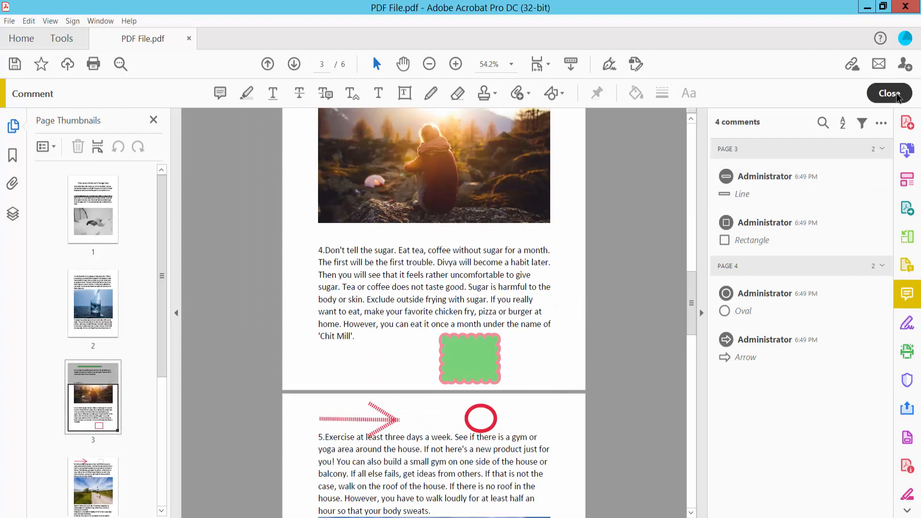
# Close the Comment tool and bring up the File menu to save
pyautogui.click(889, 93)
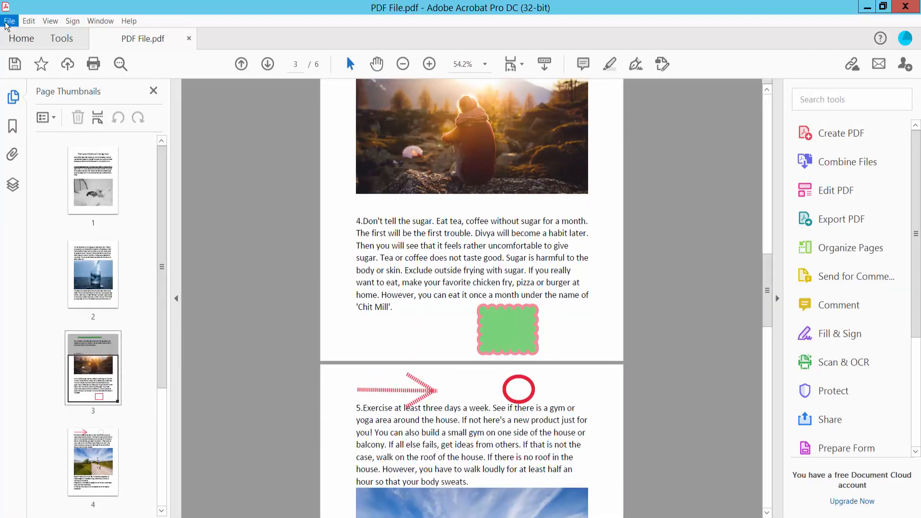
pyautogui.click(10, 20)
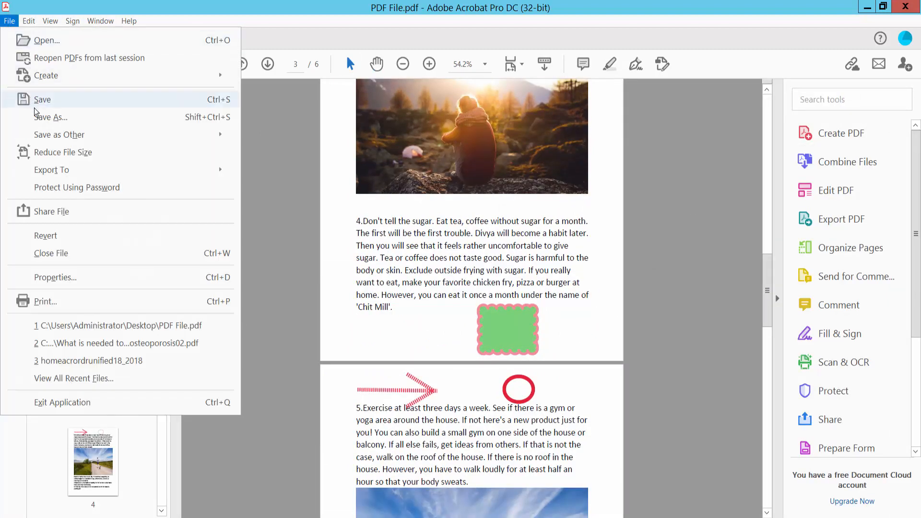
pyautogui.moveTo(590, 404)
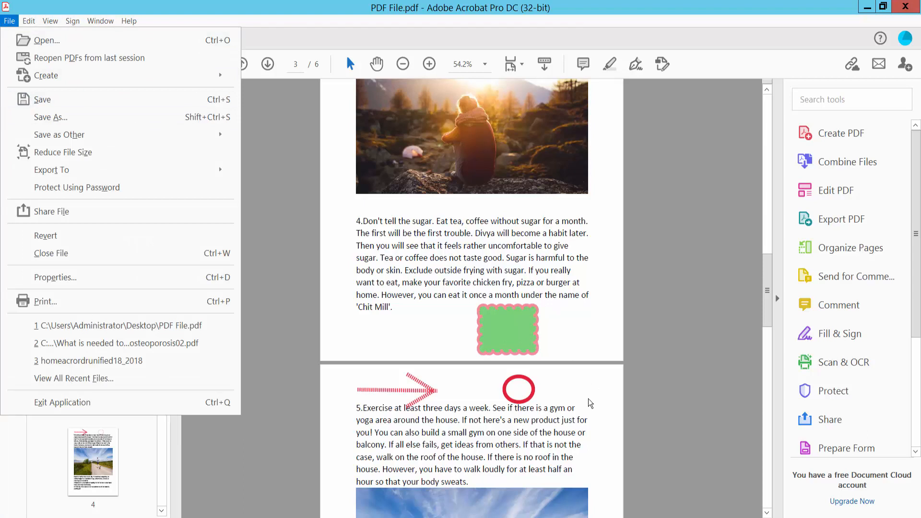